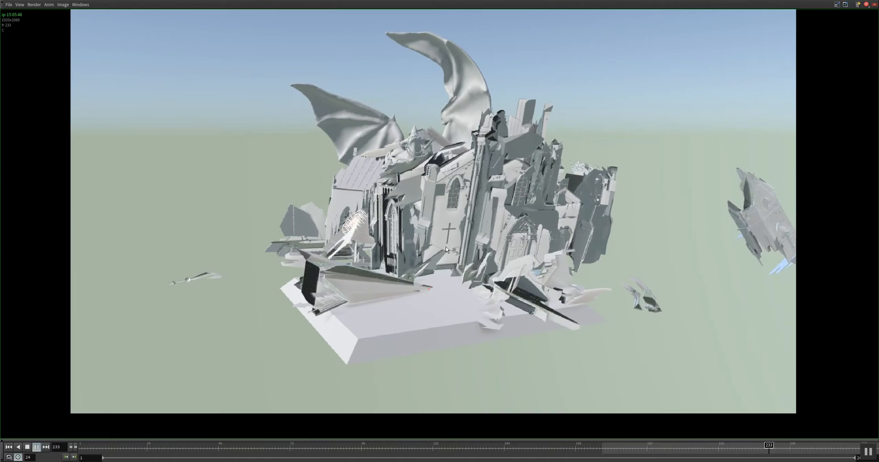
# Close the flipbook viewer and go back to the /obj/church network.
pyautogui.click(114, 445)
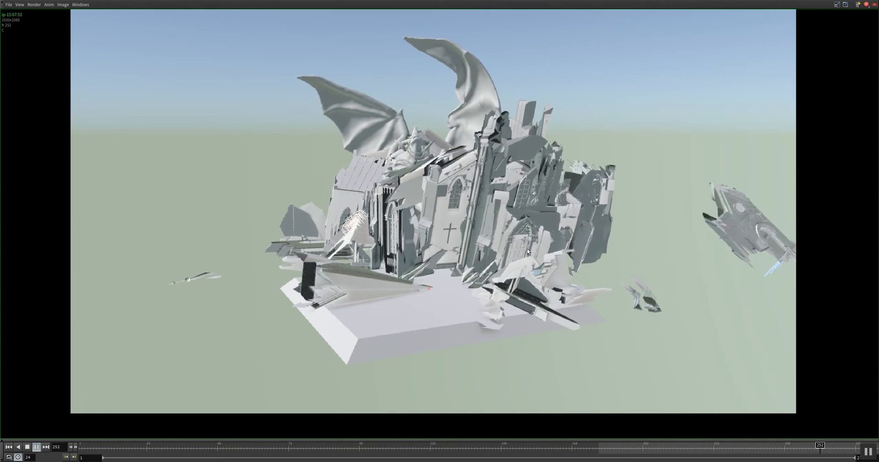
pyautogui.click(161, 445)
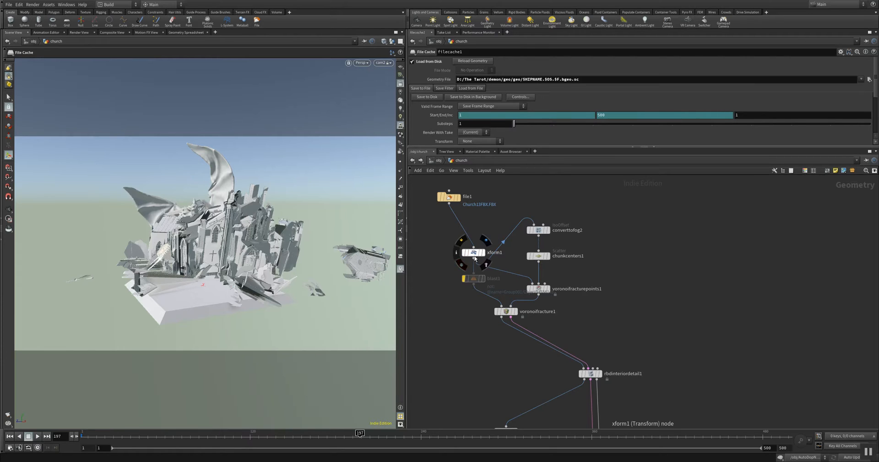
# Select xform1 and step through its scale values 1, 0.1, 0.1 with uniform scale 0.02.
pyautogui.click(473, 253)
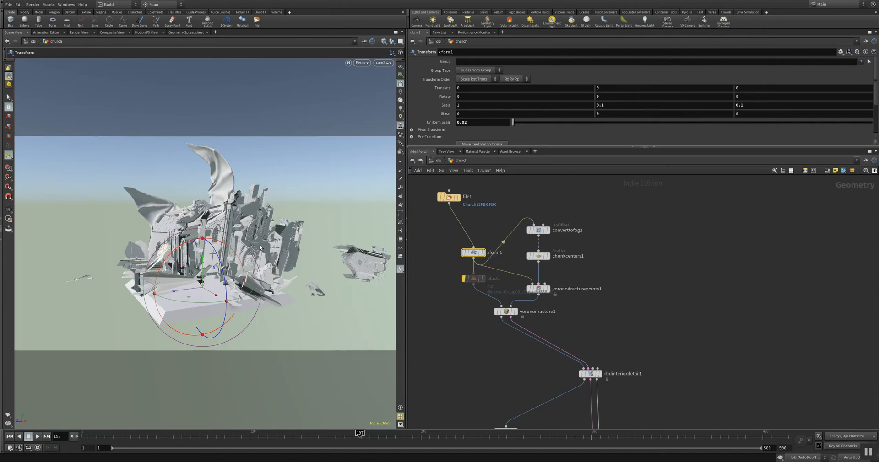
pyautogui.moveTo(270, 256)
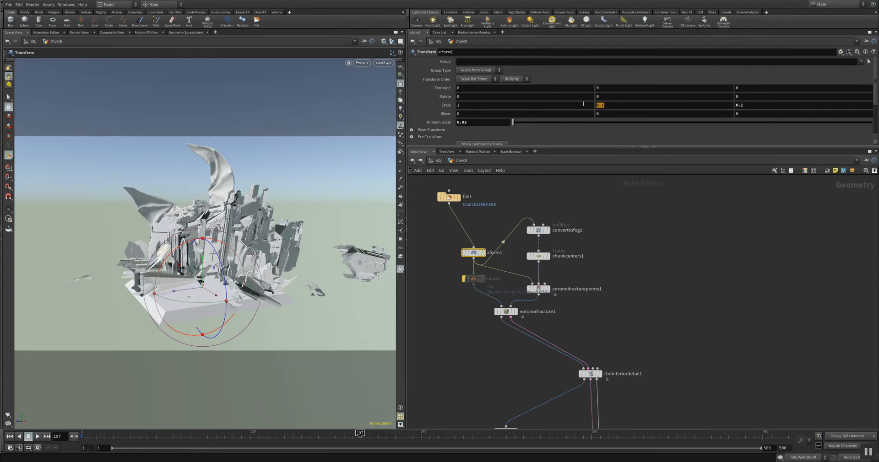
pyautogui.press('Tab')
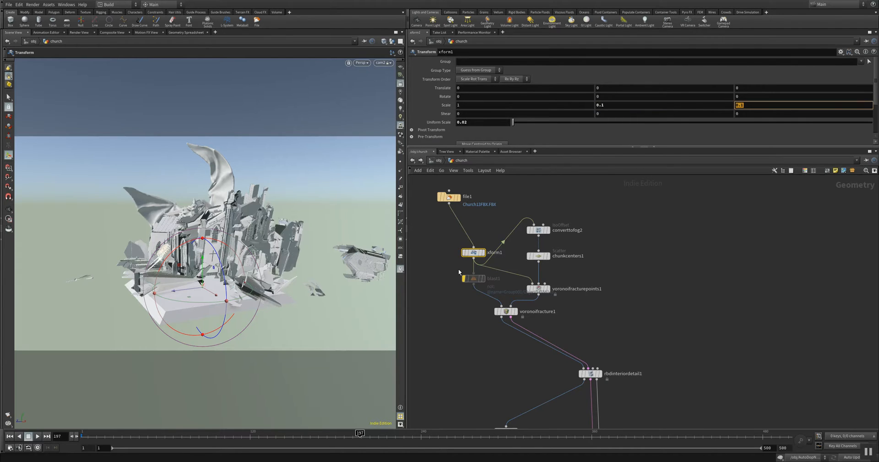
pyautogui.moveTo(384, 292)
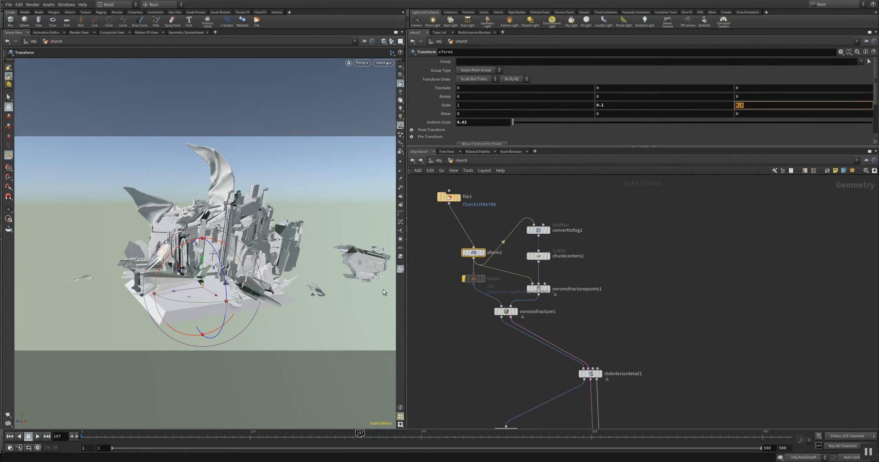
pyautogui.moveTo(368, 292)
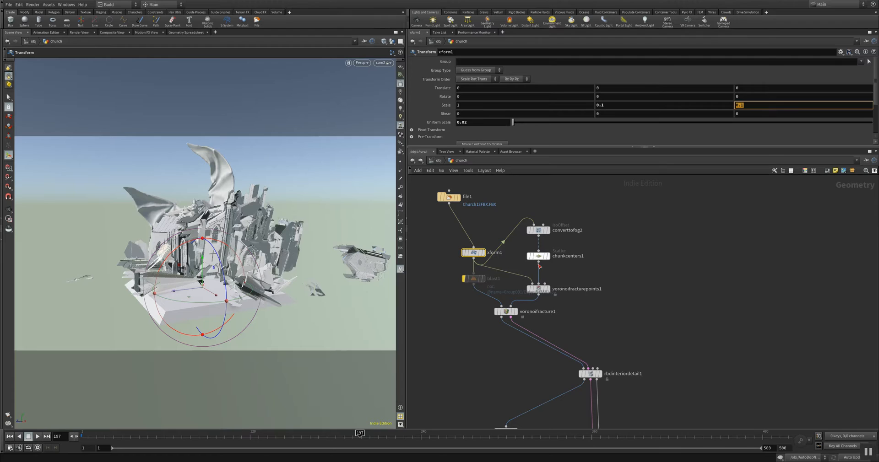
# Select voronoifracturepoints1 to view impact radius 5, points per area 10, seed 2135.
pyautogui.click(536, 288)
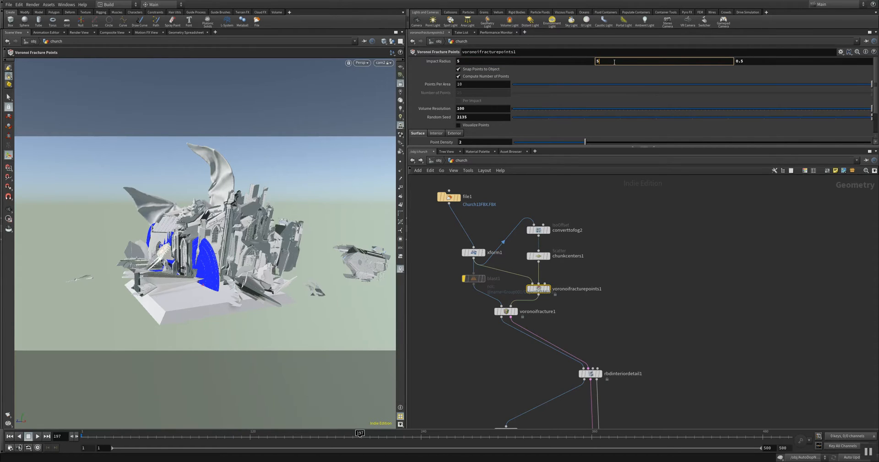
pyautogui.moveTo(684, 88)
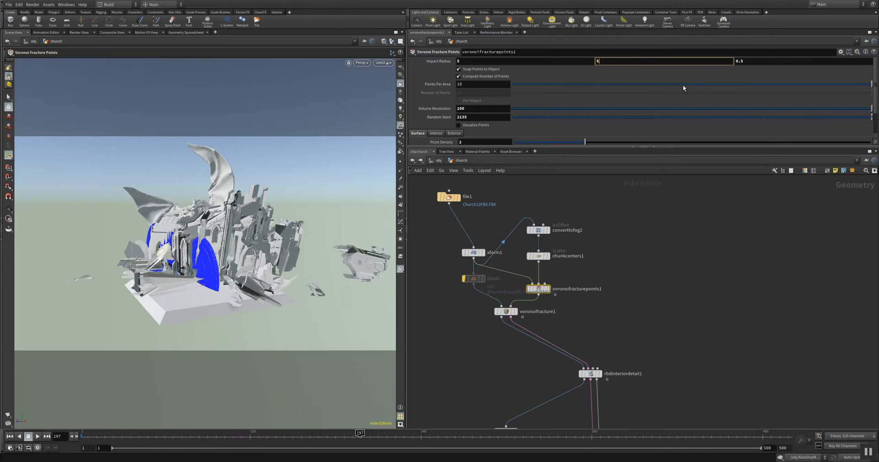
pyautogui.moveTo(363, 338)
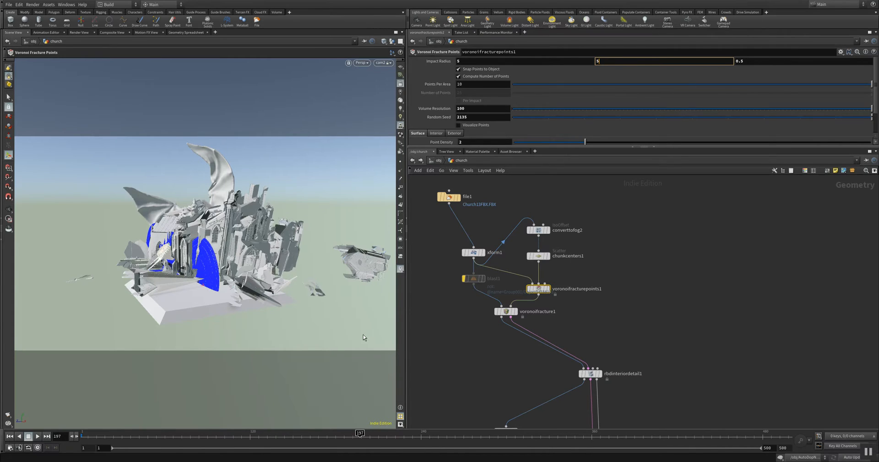
pyautogui.moveTo(251, 295)
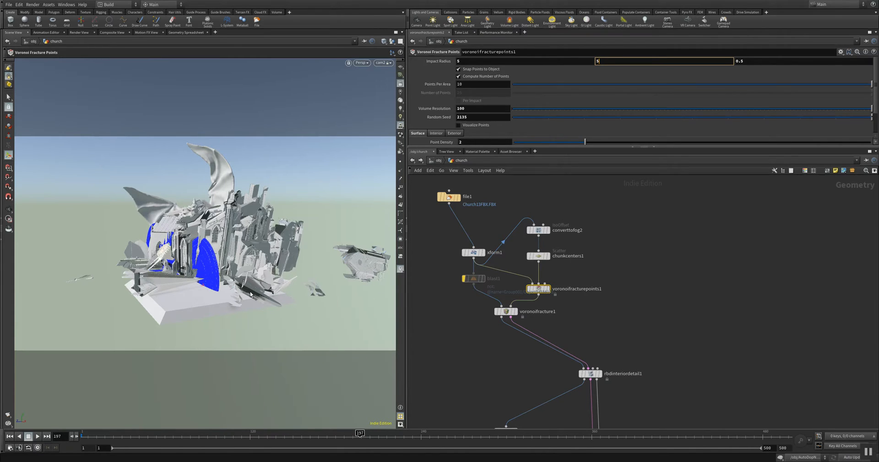
pyautogui.moveTo(284, 329)
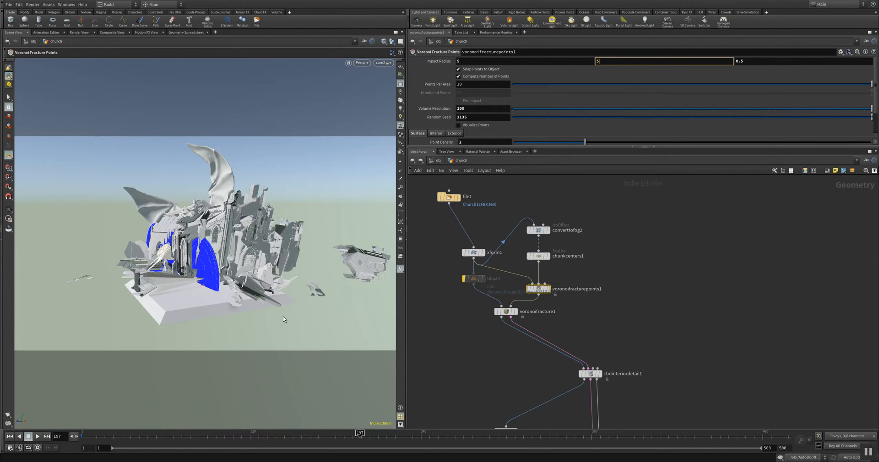
pyautogui.moveTo(284, 330)
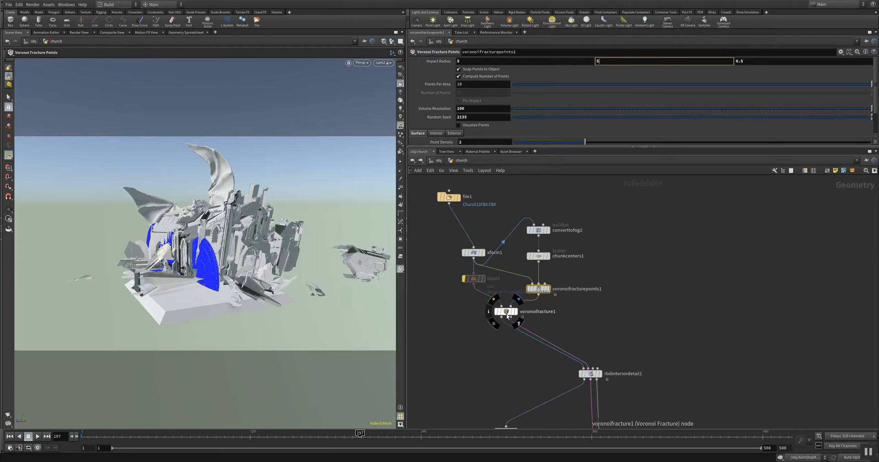
# Select voronoifracture1 to review its interior surfaces and 'piece' name prefix.
pyautogui.click(505, 311)
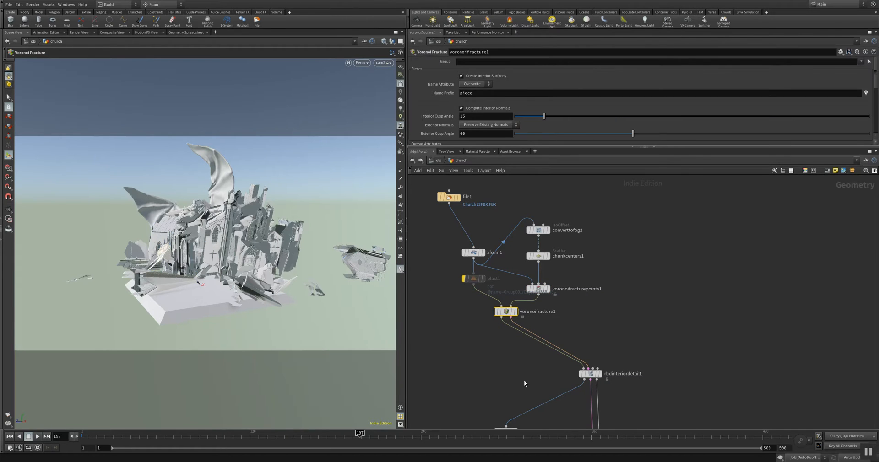
pyautogui.moveTo(500, 348)
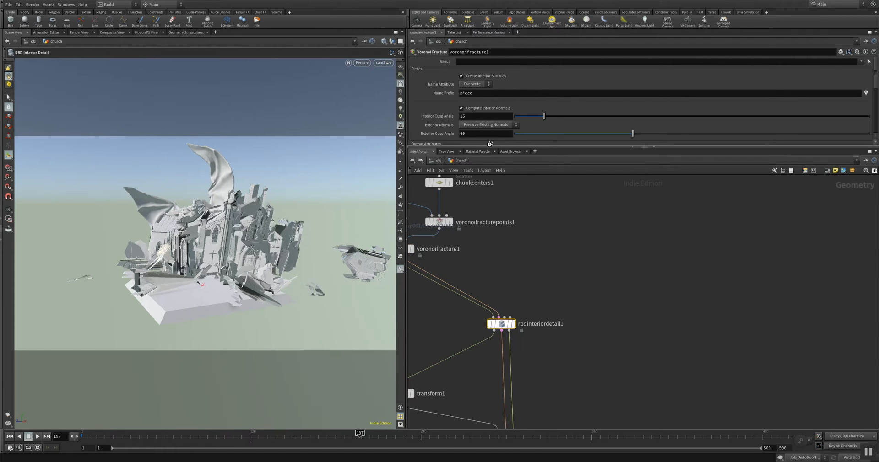
# Select rbdinteriordetail1 to review detail size 0.017, noise amplitude 0.213, frequency 2.5.
pyautogui.click(500, 324)
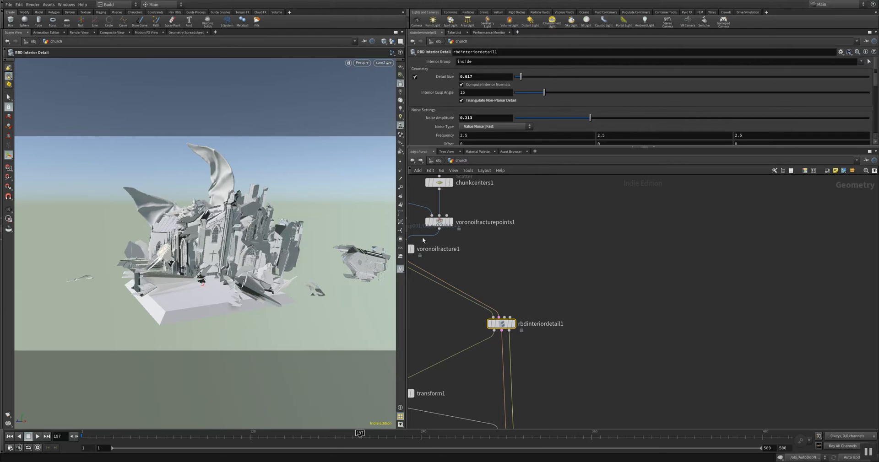
pyautogui.moveTo(472, 149)
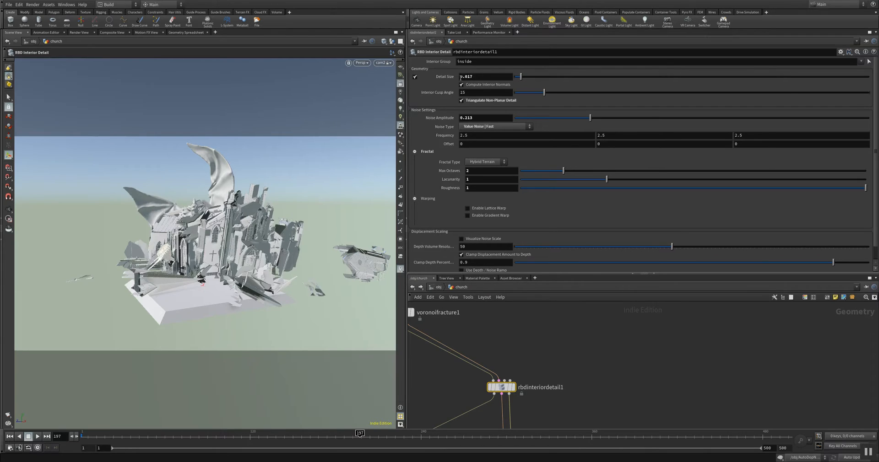
pyautogui.moveTo(400, 93)
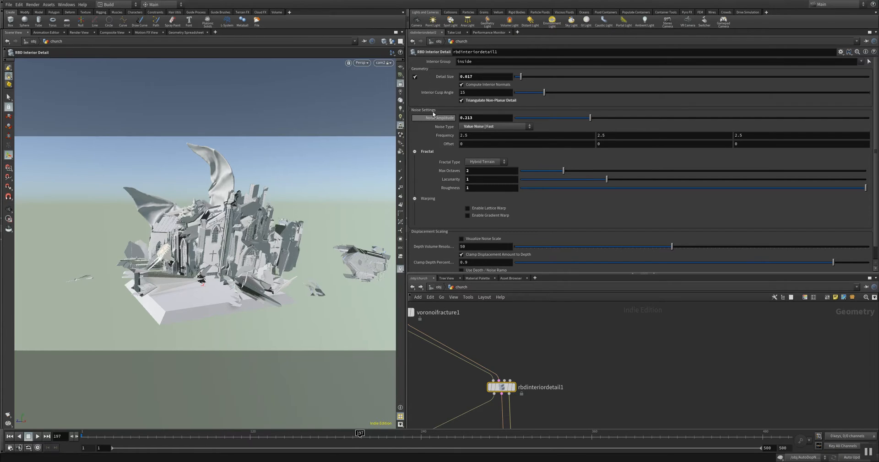
pyautogui.moveTo(456, 119)
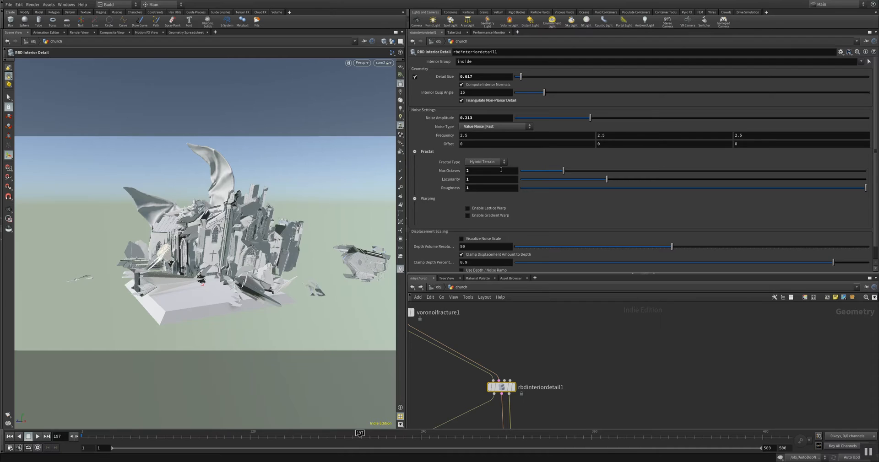
pyautogui.moveTo(500, 132)
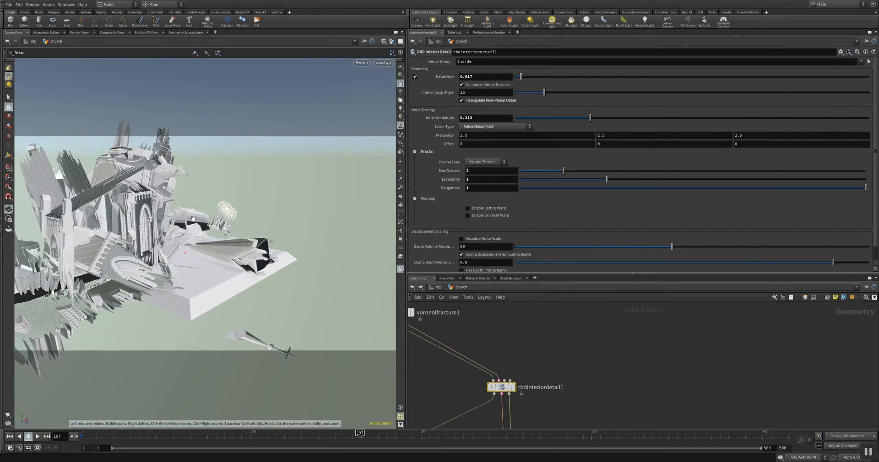
# Orbit in close to inspect the splintered interior faces of the church from two angles.
pyautogui.moveTo(192, 218); pyautogui.dragTo(283, 236)
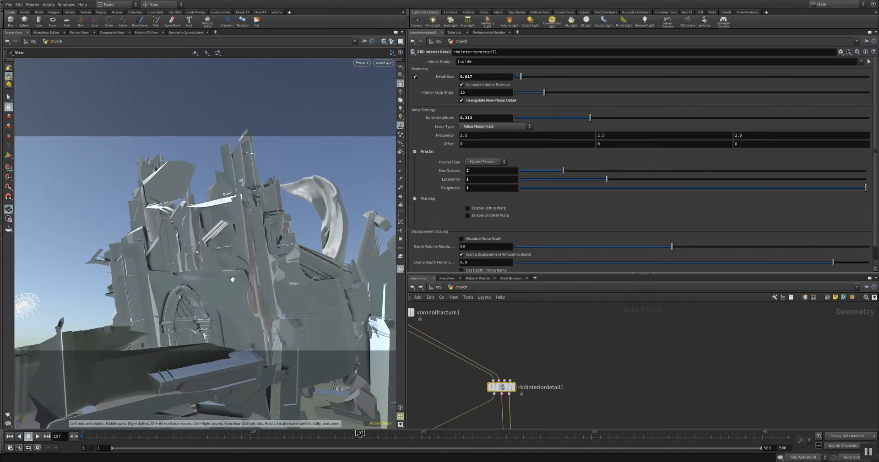
pyautogui.moveTo(232, 280); pyautogui.dragTo(174, 240)
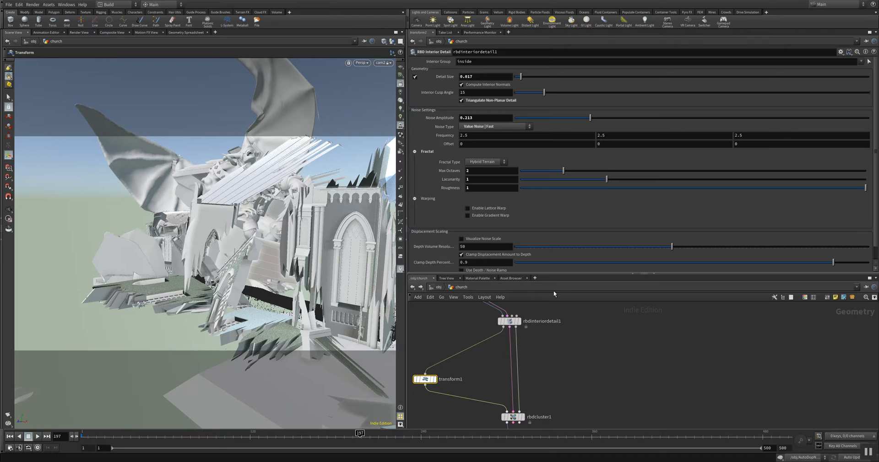
pyautogui.moveTo(551, 295)
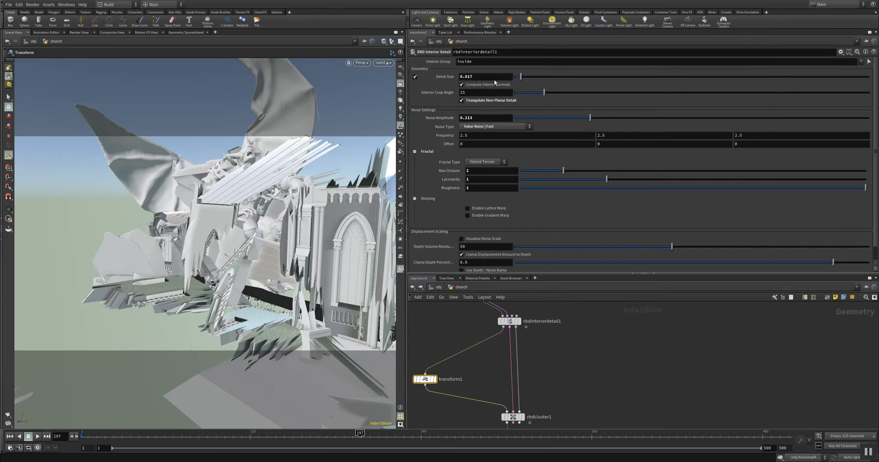
# Select transform1, whose Y and Z scale expressions reference xform1.
pyautogui.click(425, 379)
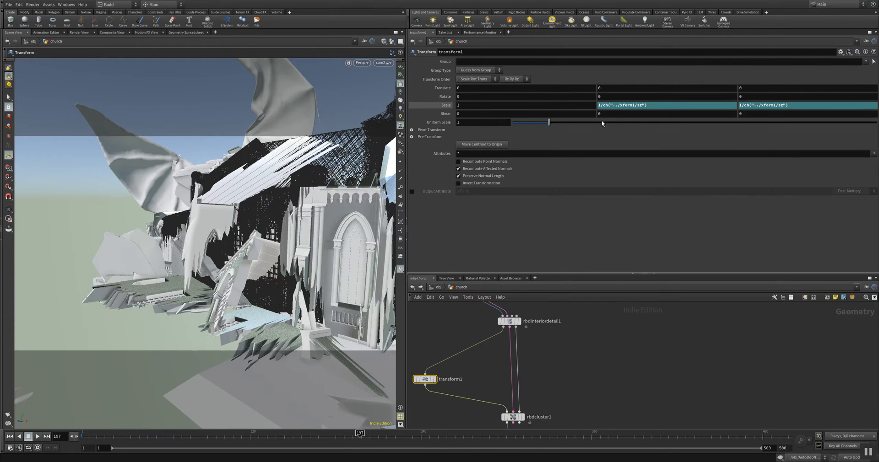
pyautogui.moveTo(605, 112)
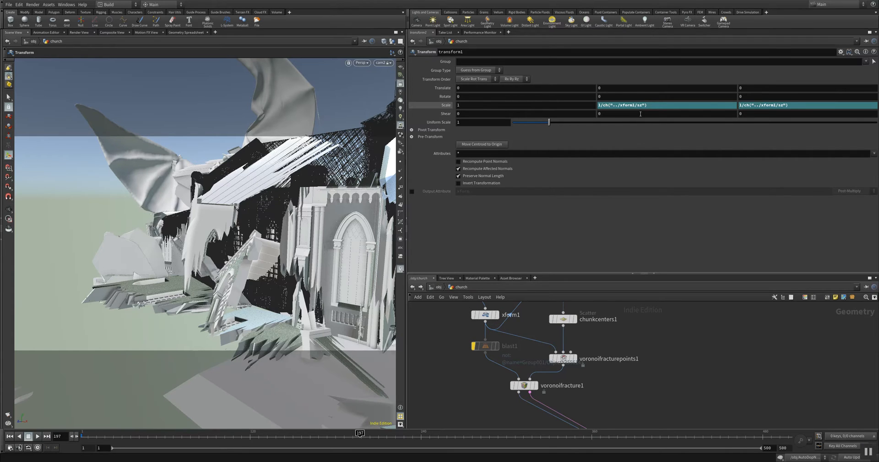
pyautogui.moveTo(637, 123)
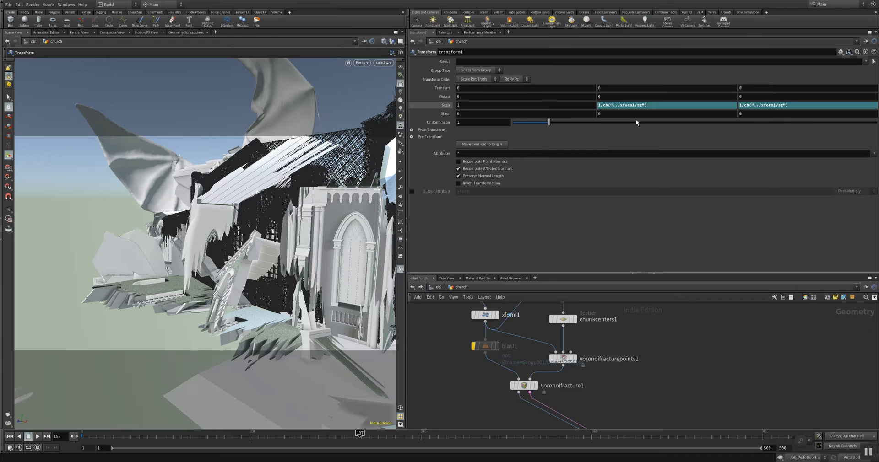
pyautogui.moveTo(453, 385)
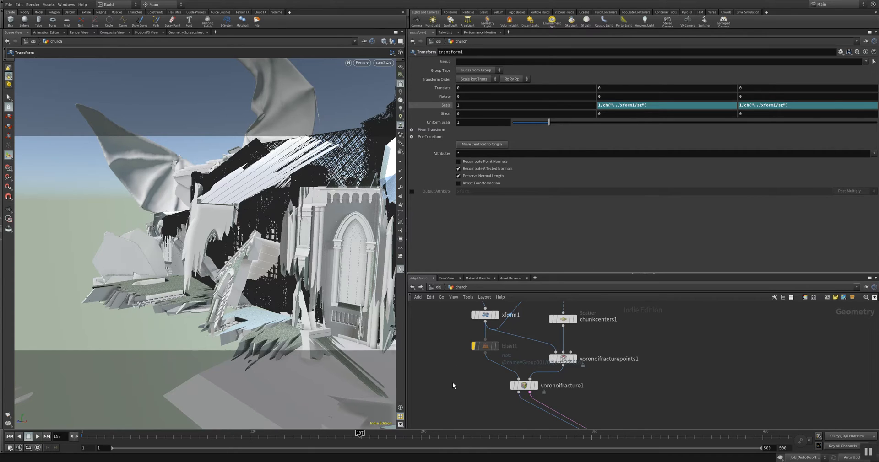
pyautogui.moveTo(467, 331)
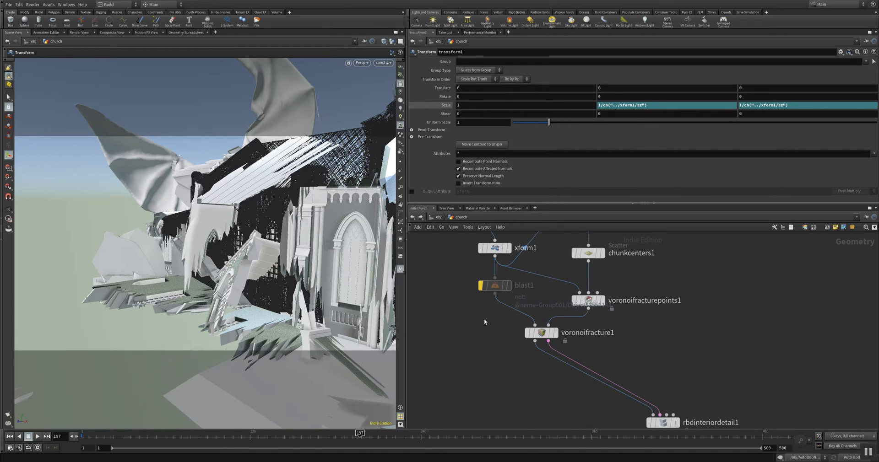
pyautogui.moveTo(411, 277)
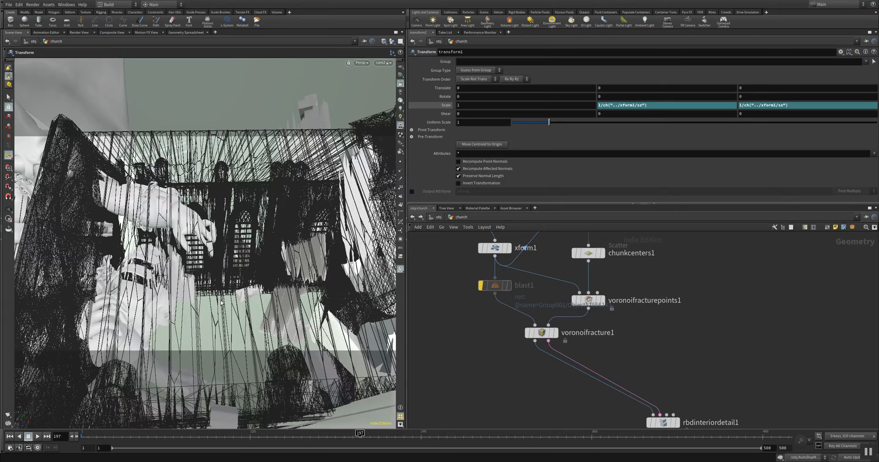
pyautogui.moveTo(185, 317)
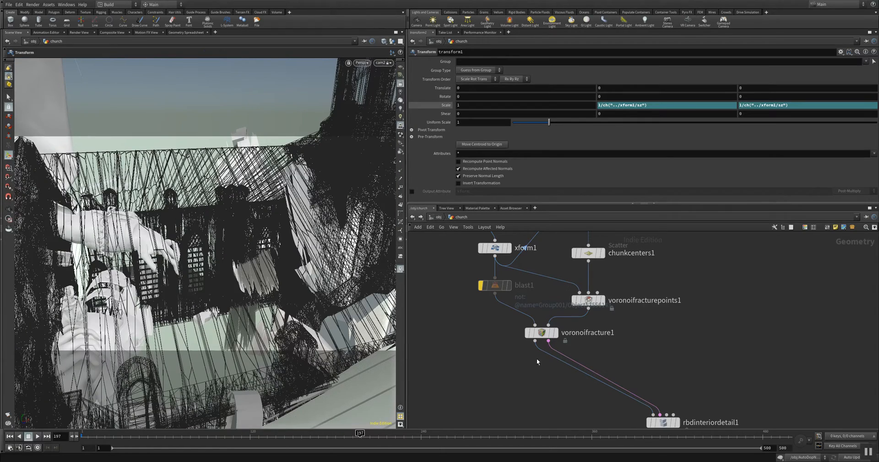
# Select voronoifracture1 and scroll down to its interior and exterior group settings.
pyautogui.click(541, 332)
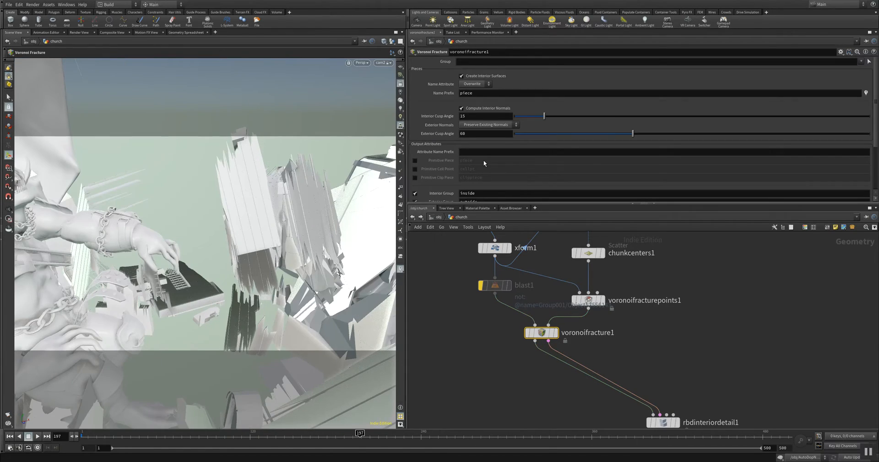
pyautogui.scroll(-3)
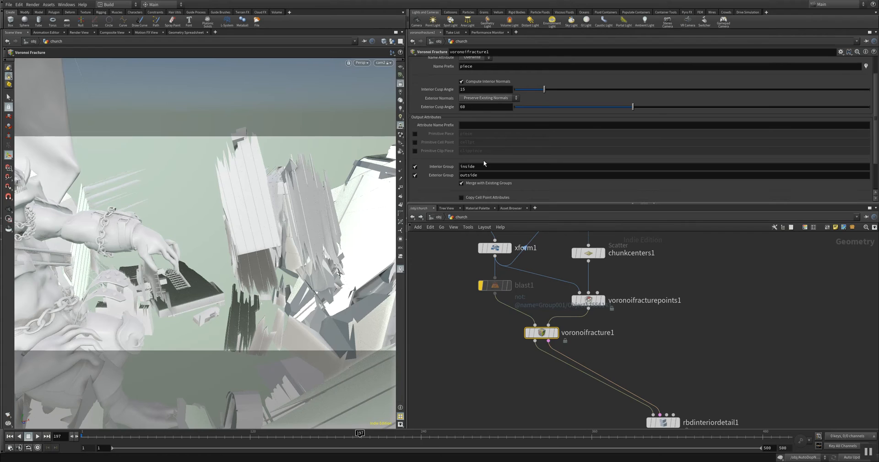
pyautogui.scroll(-3)
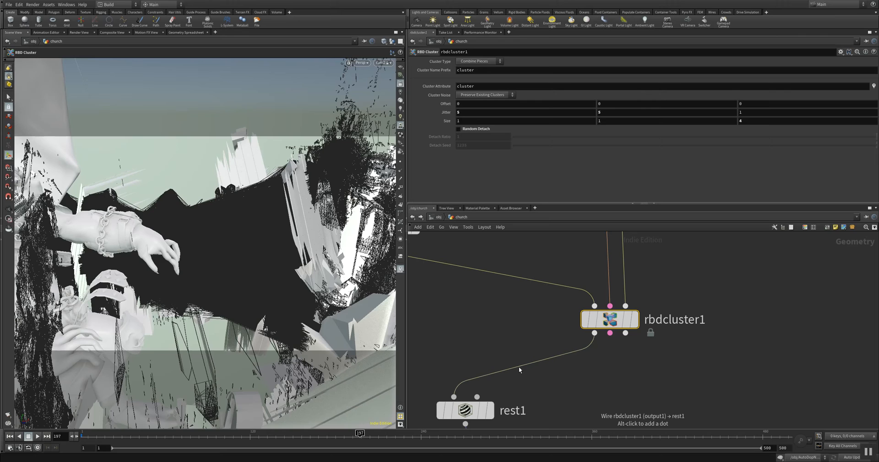
# Search the node menu for the Exploded View node with 'exp'.
pyautogui.press('tab')
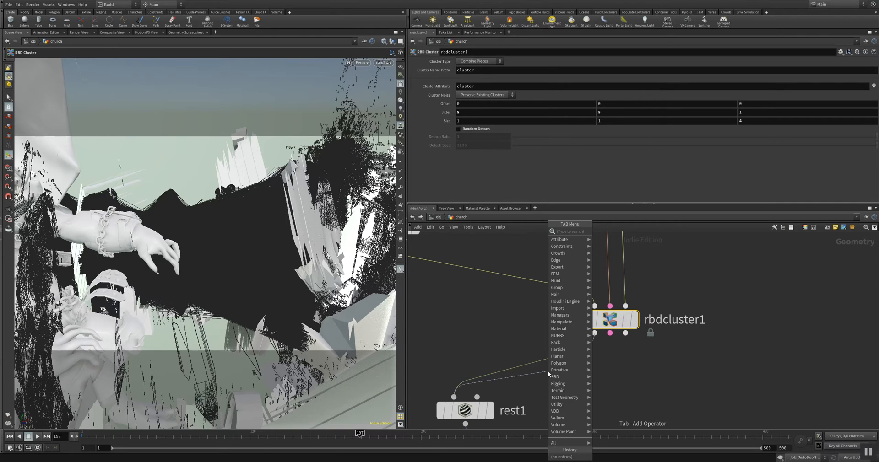
pyautogui.write('exp')
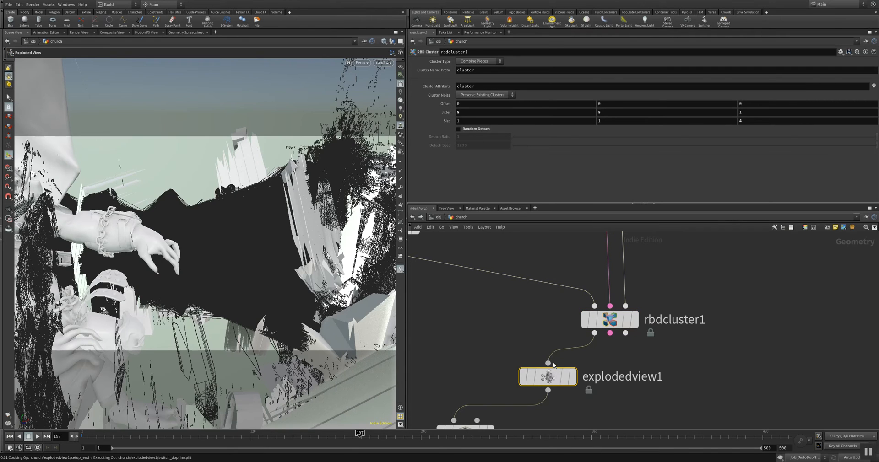
pyautogui.moveTo(572, 385)
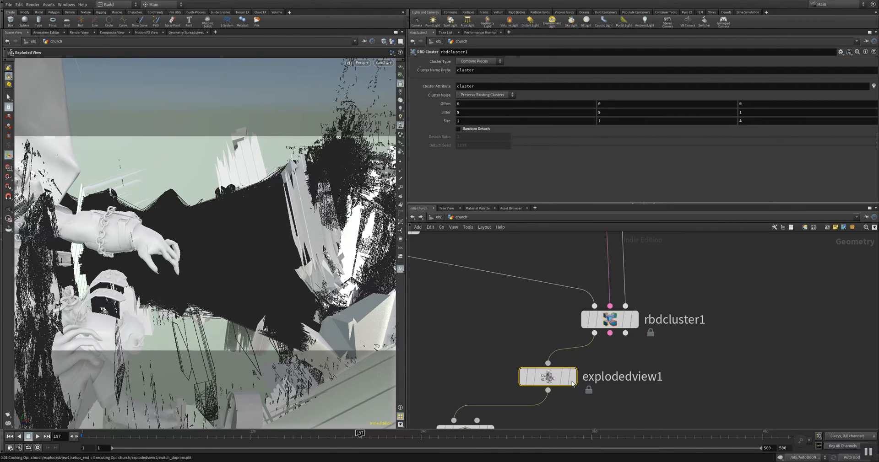
# Place explodedview1 after rbdcluster1 and raise its uniform scale to about 1.72.
pyautogui.click(547, 376)
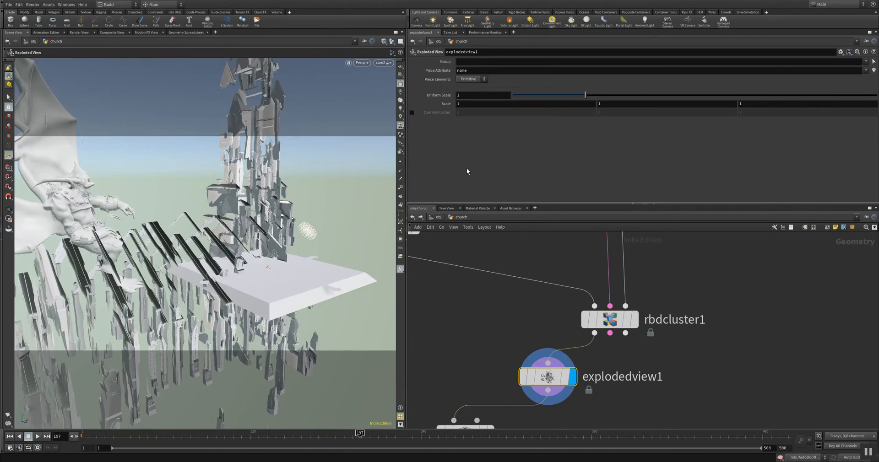
pyautogui.moveTo(586, 94); pyautogui.dragTo(583, 95)
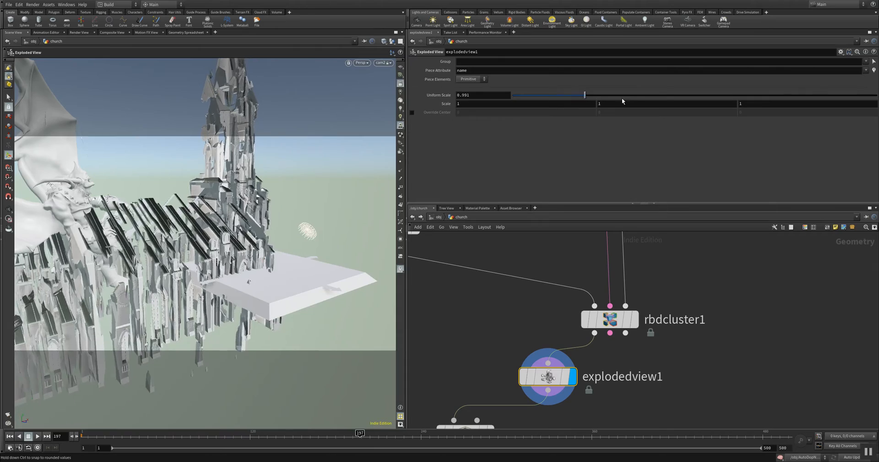
pyautogui.moveTo(583, 95); pyautogui.dragTo(636, 95)
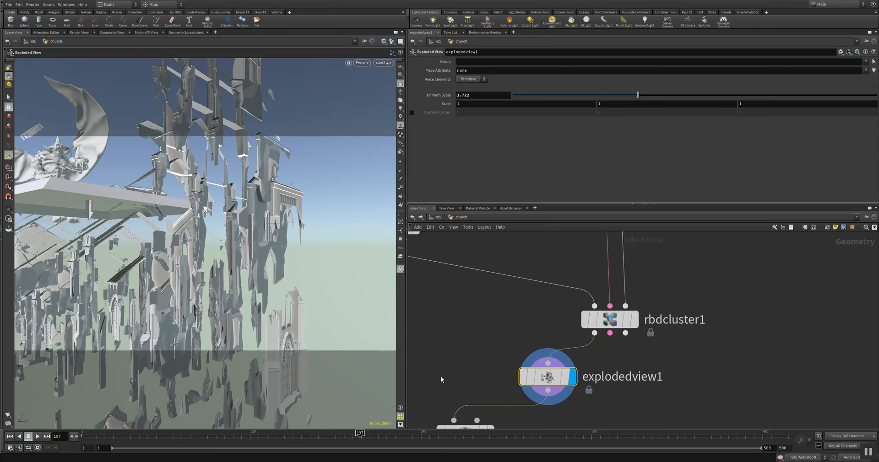
pyautogui.moveTo(284, 368)
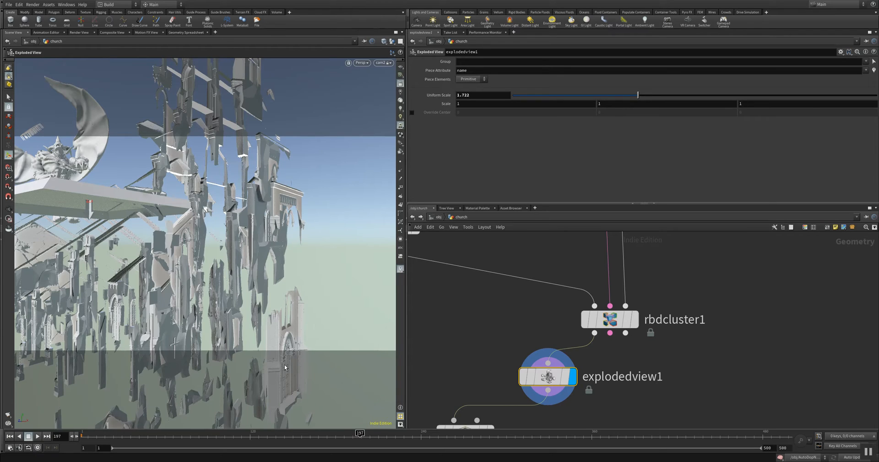
pyautogui.moveTo(274, 353)
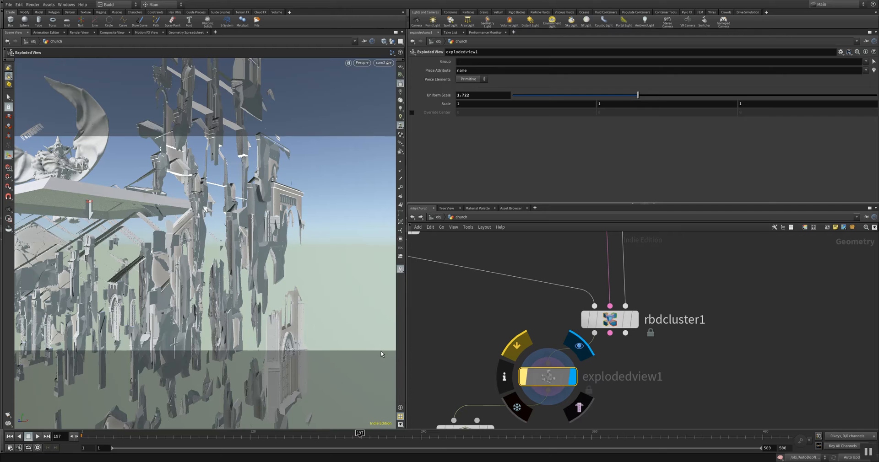
pyautogui.moveTo(348, 328)
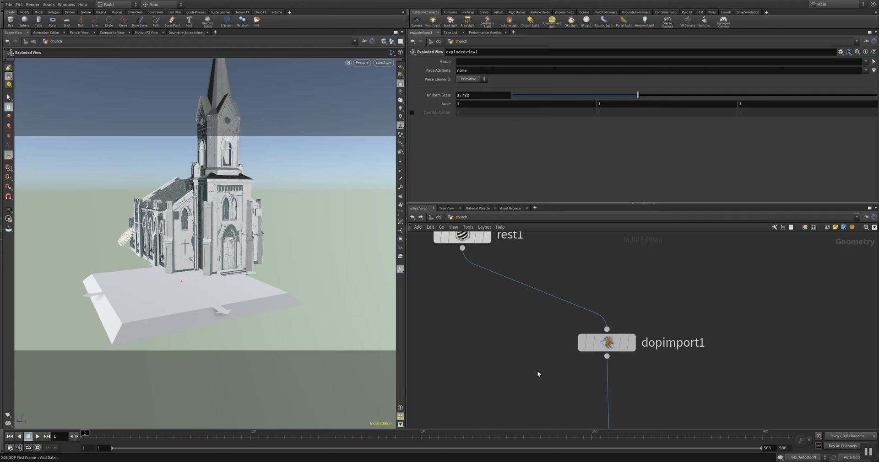
pyautogui.moveTo(531, 432)
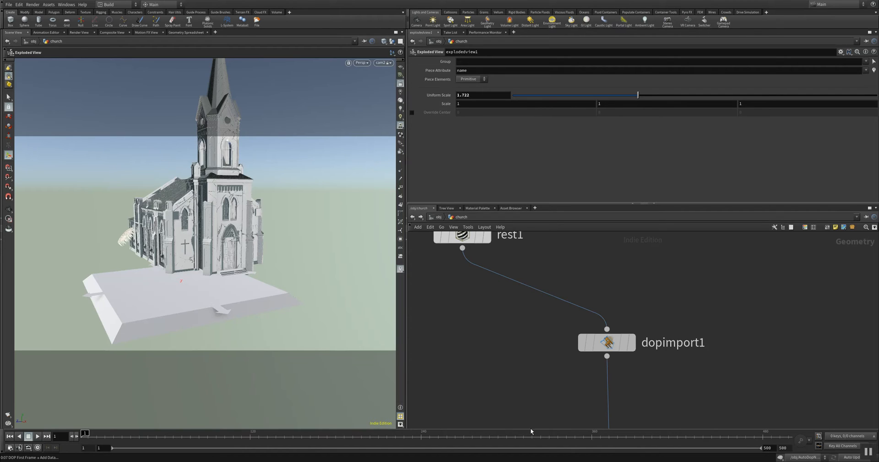
pyautogui.moveTo(478, 331)
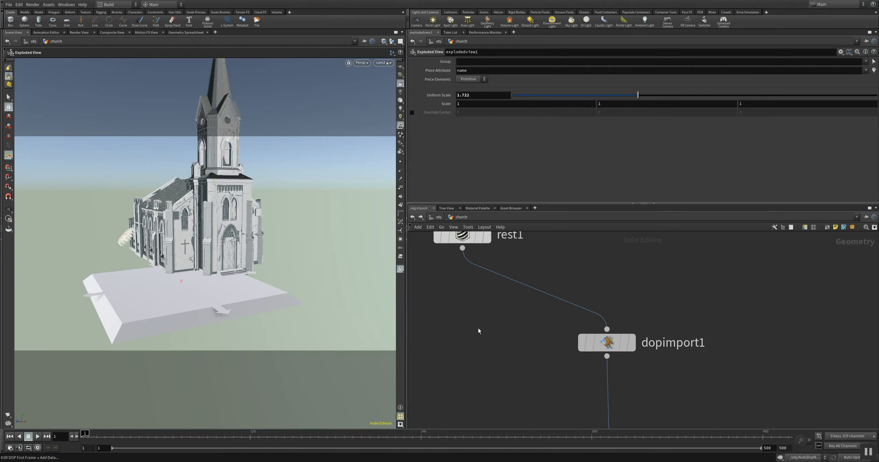
# Display dopimport1 below rest1 and rewind the timeline to frame 1.
pyautogui.click(606, 343)
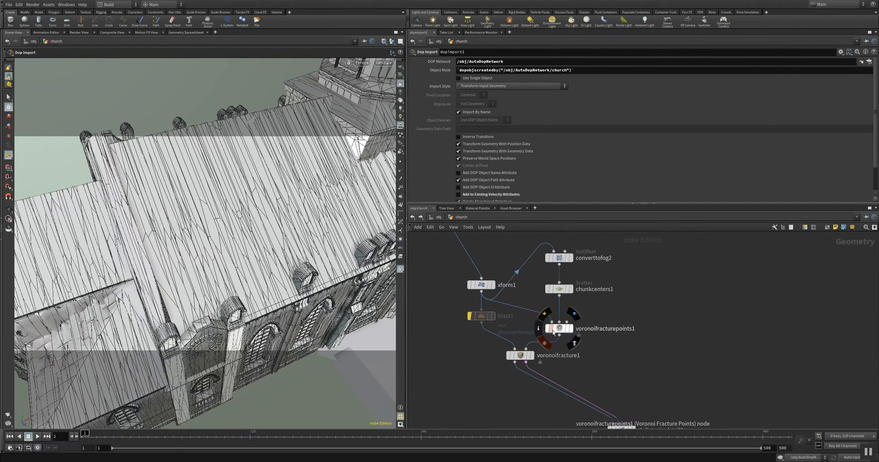
pyautogui.moveTo(543, 328)
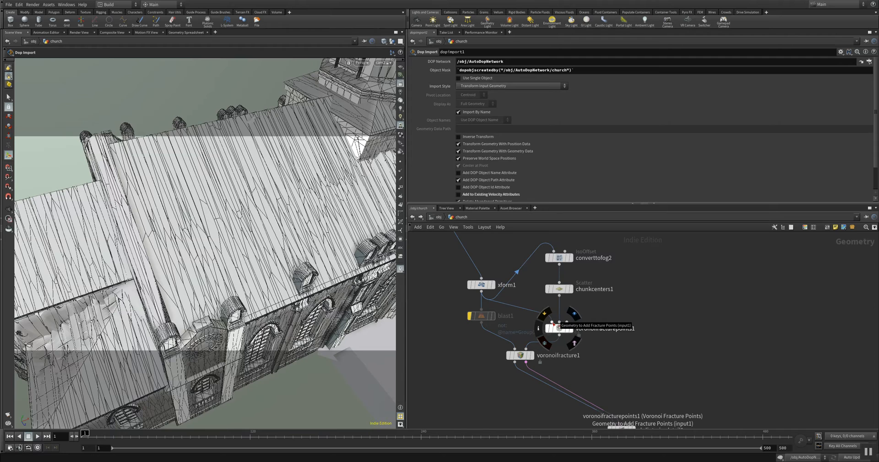
# Inspect xform1 and voronoifracture1, then display voronoifracturepoints1 (impact radius 5, seed 2135).
pyautogui.click(479, 285)
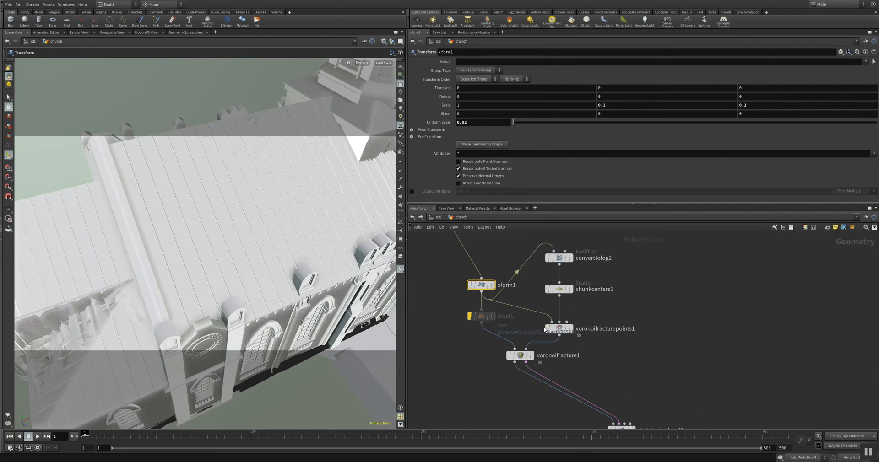
pyautogui.scroll(-3)
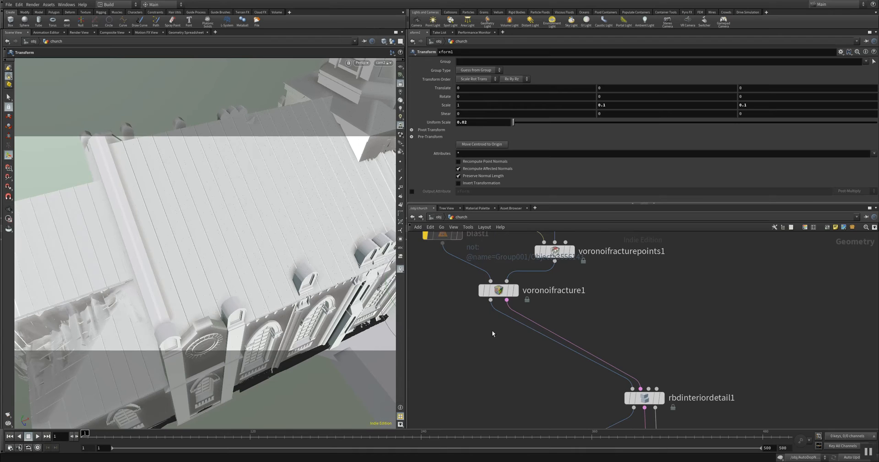
pyautogui.click(497, 290)
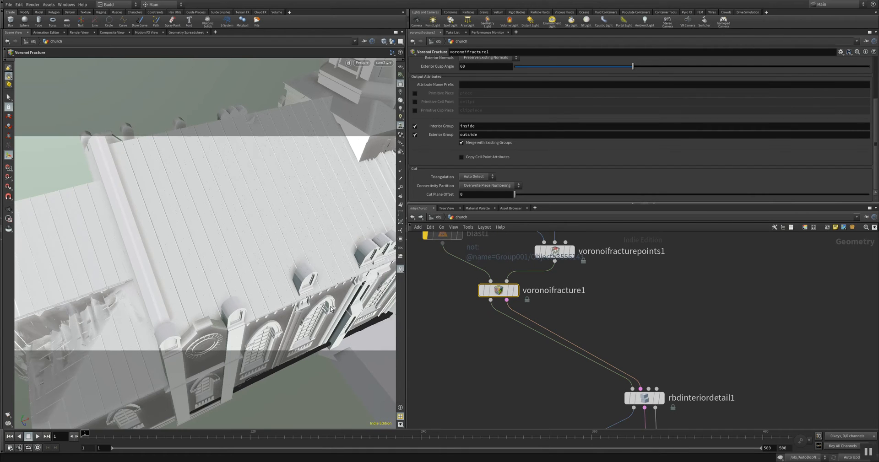
pyautogui.moveTo(425, 294)
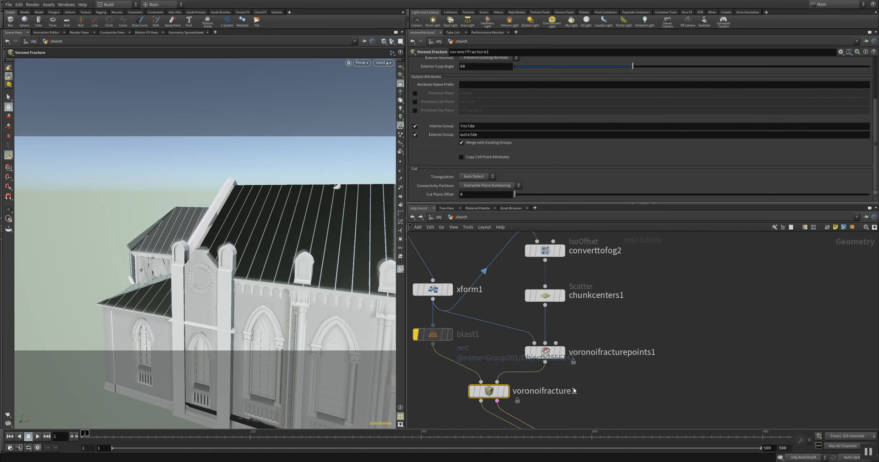
pyautogui.click(543, 352)
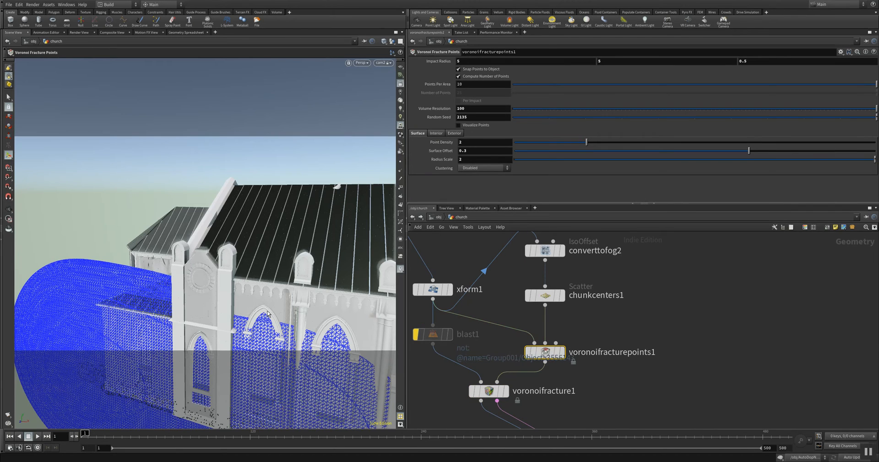
pyautogui.moveTo(365, 307)
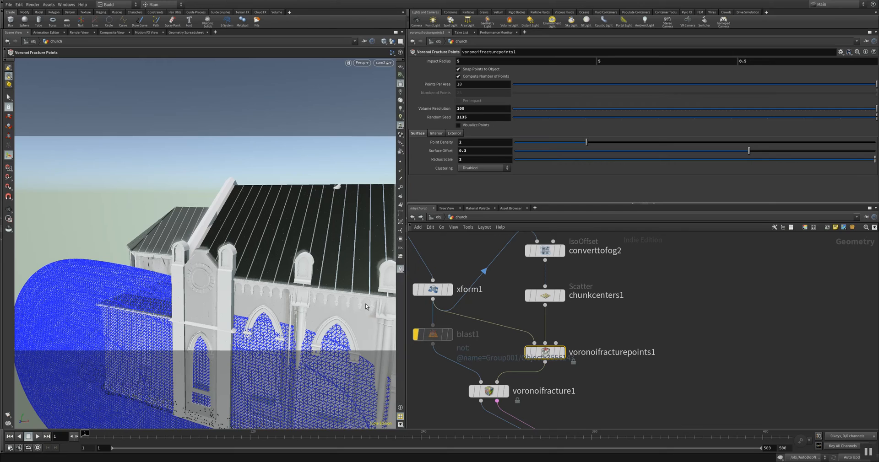
pyautogui.moveTo(352, 299)
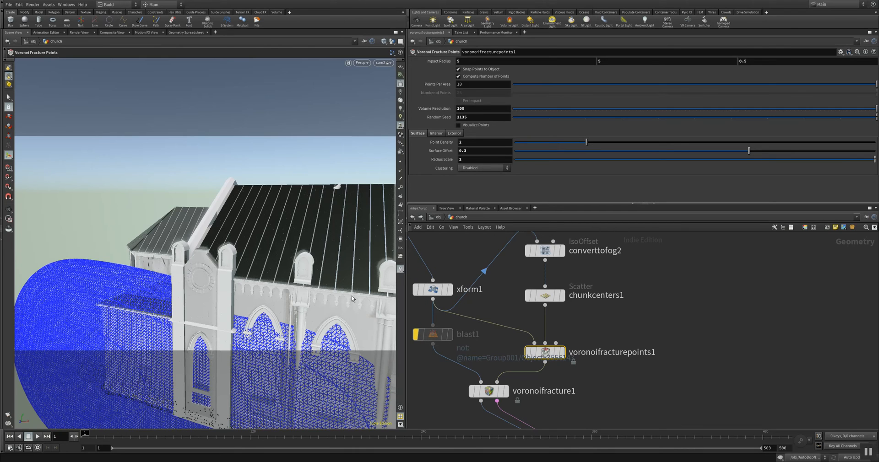
pyautogui.moveTo(519, 376)
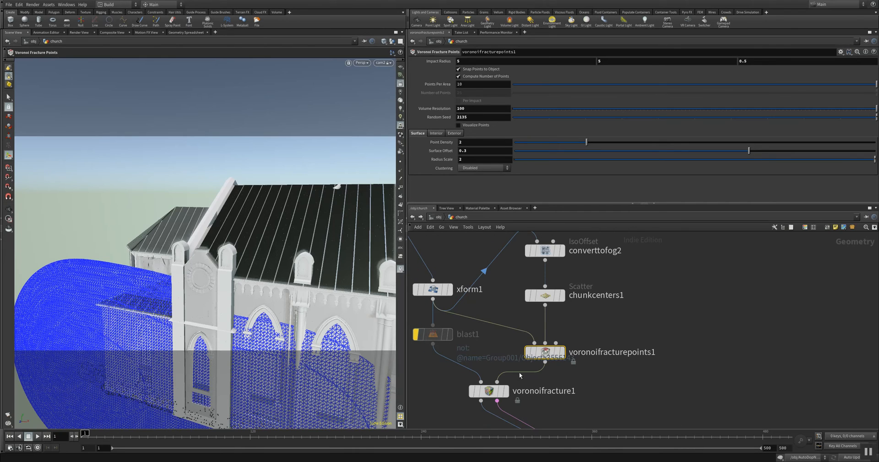
# From /obj, select church, enter AutoDopNetwork, view the static demon, and re-enter.
pyautogui.click(412, 217)
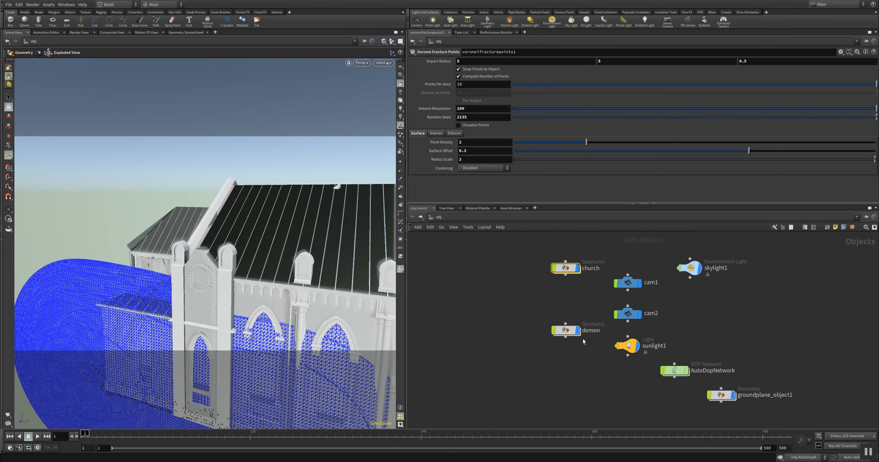
pyautogui.click(565, 267)
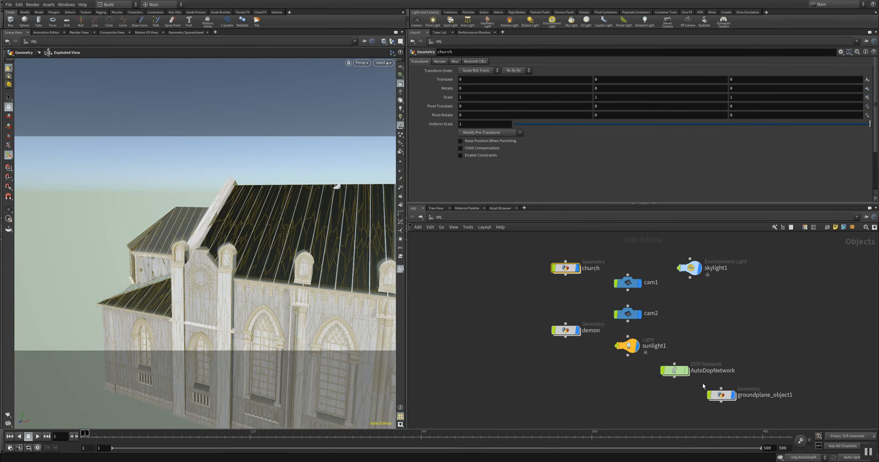
pyautogui.doubleClick(675, 370)
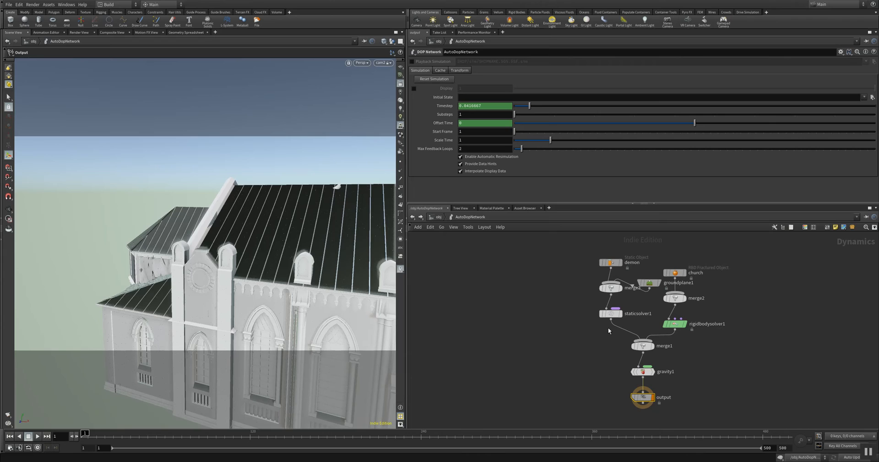
pyautogui.moveTo(599, 318)
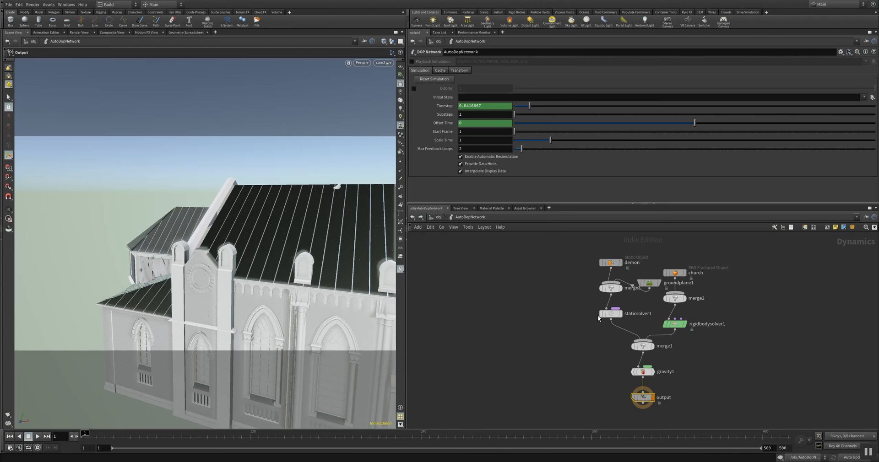
pyautogui.moveTo(627, 328)
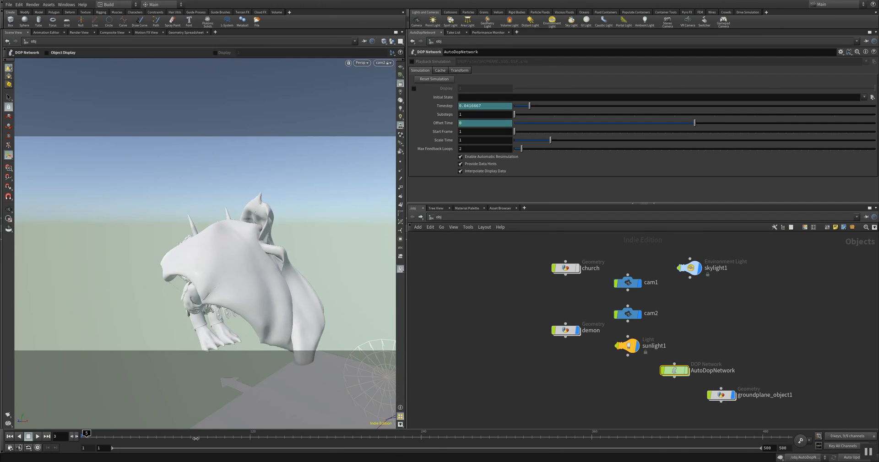
pyautogui.click(28, 437)
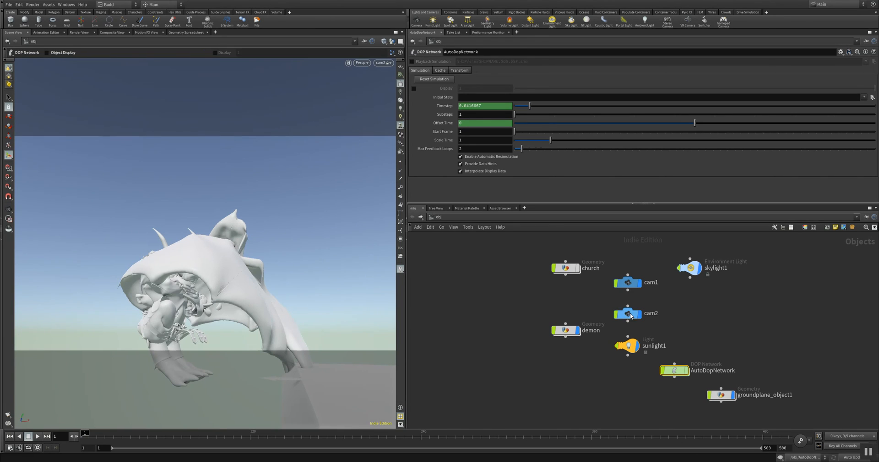
pyautogui.doubleClick(675, 370)
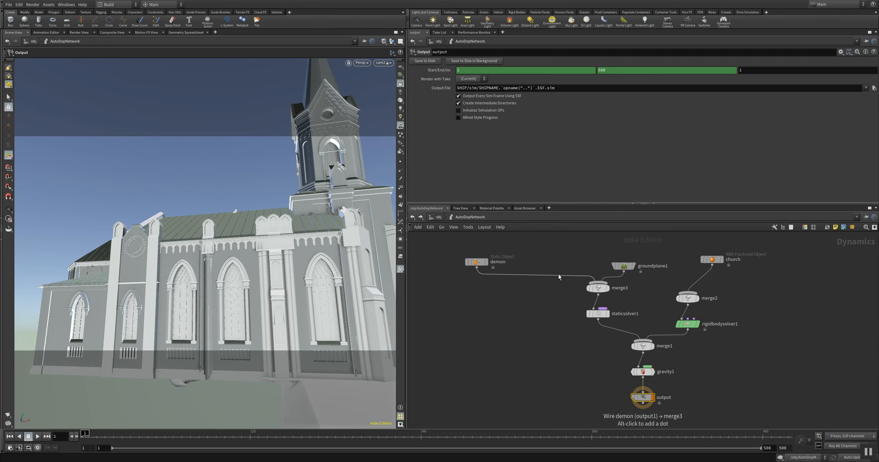
# Check the church RBD Fractured Object's SOP Path, then return to /obj and select church.
pyautogui.click(711, 260)
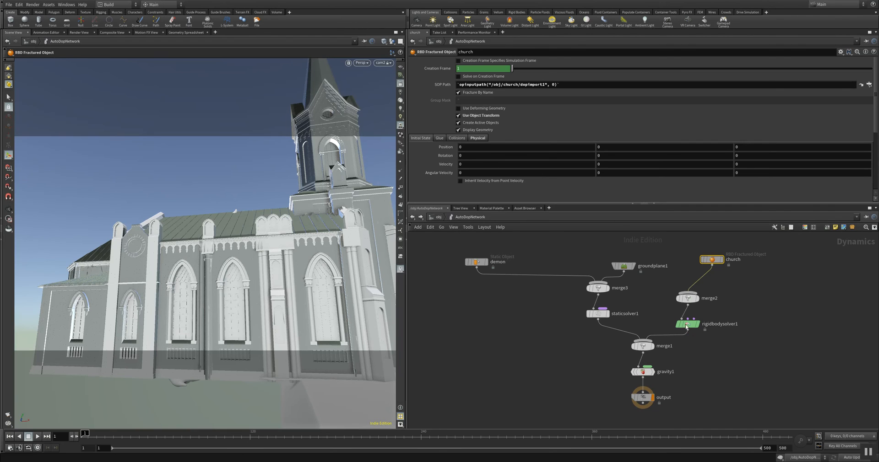
pyautogui.click(687, 324)
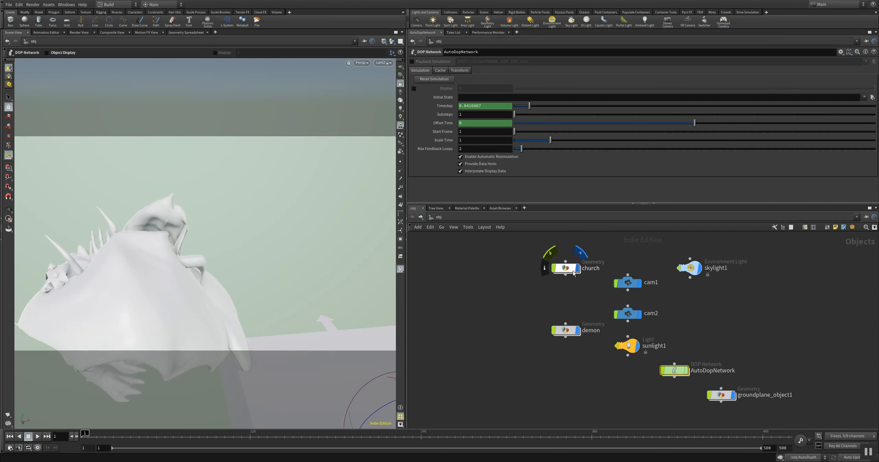
pyautogui.moveTo(341, 315)
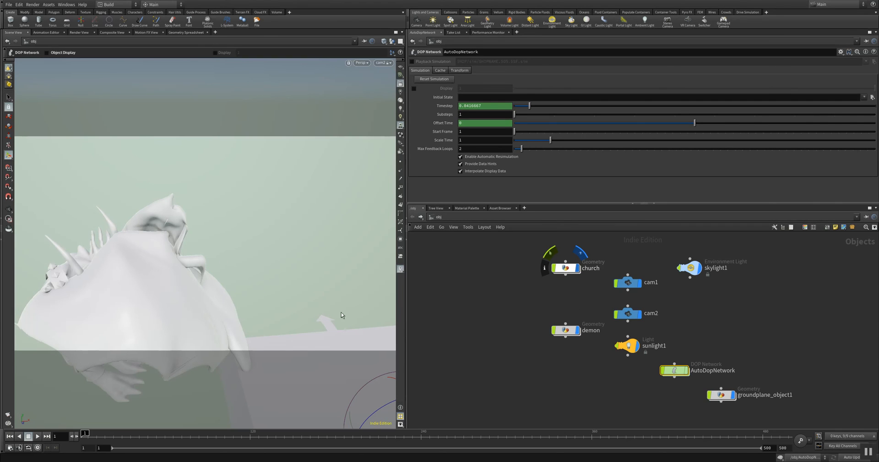
pyautogui.click(575, 269)
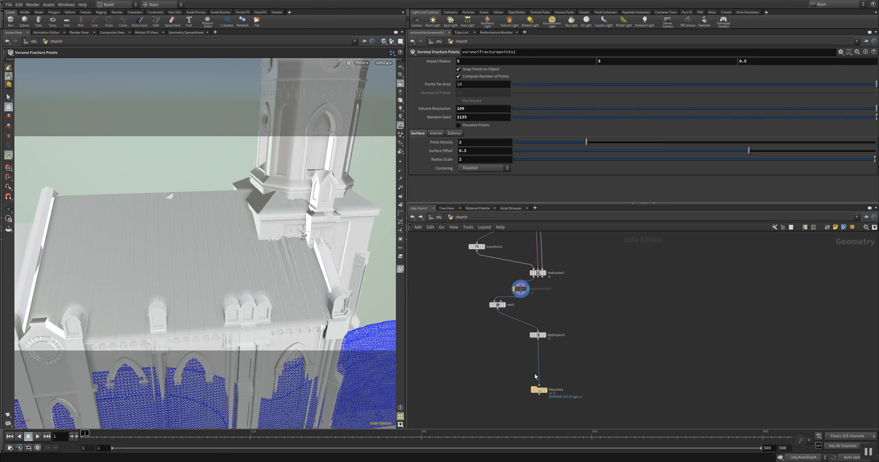
# Select filecache1 at the end of the church fracture chain.
pyautogui.click(539, 390)
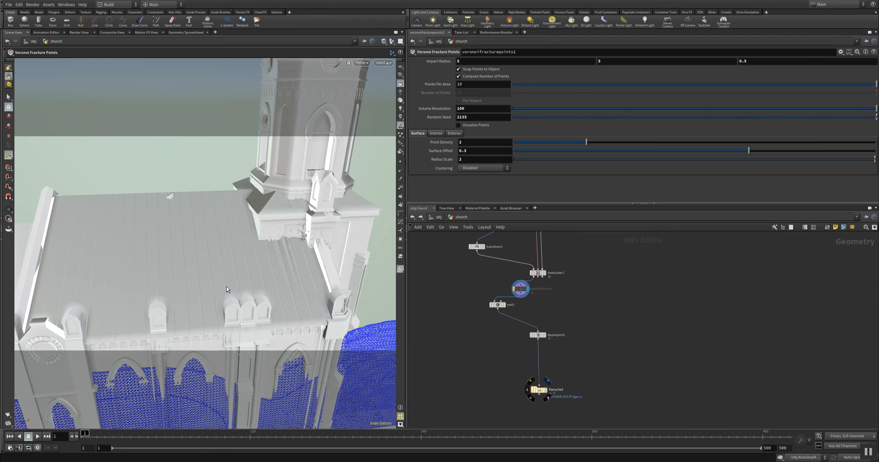